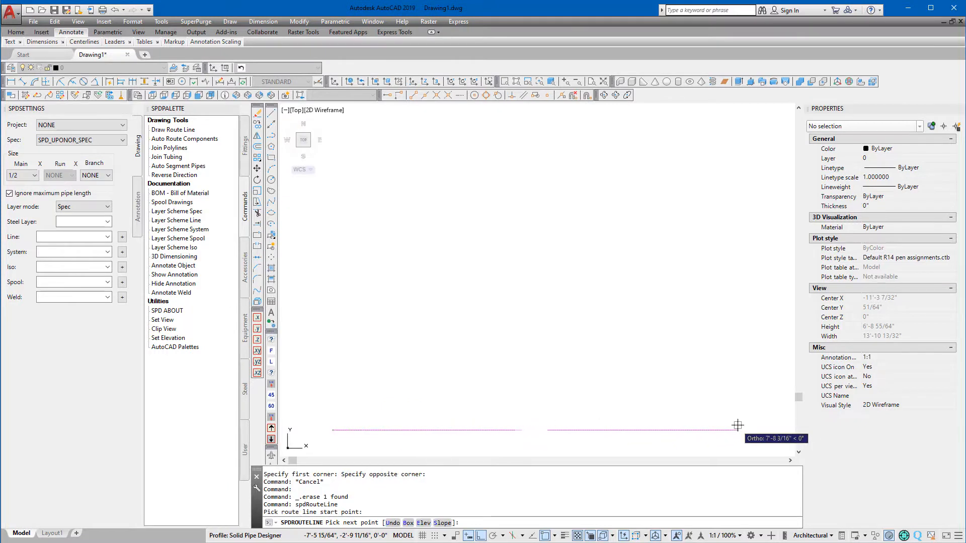
Step: Finish the rectangular route line loop and copy it 16 inches upward
{"action": "left_click", "coordinate": [738, 429]}
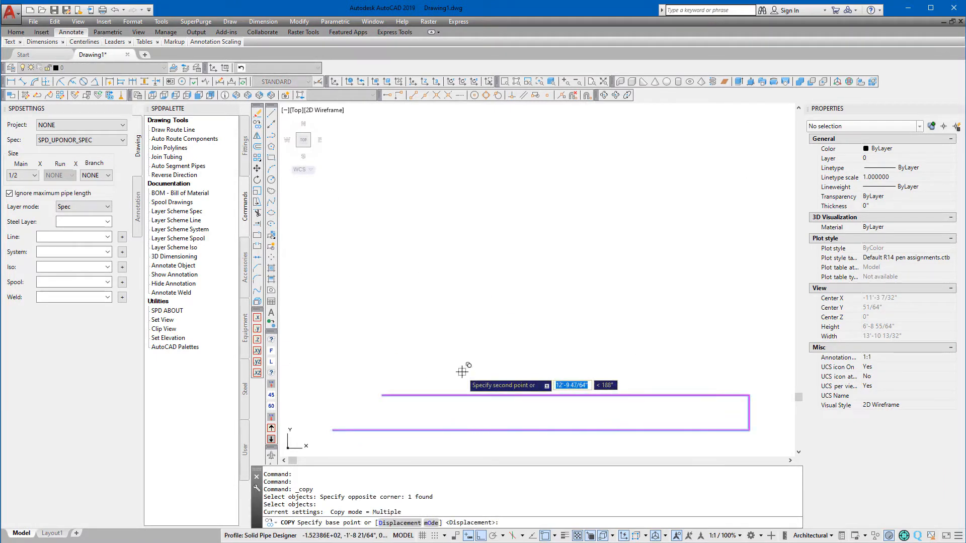
{"action": "type", "text": "16"}
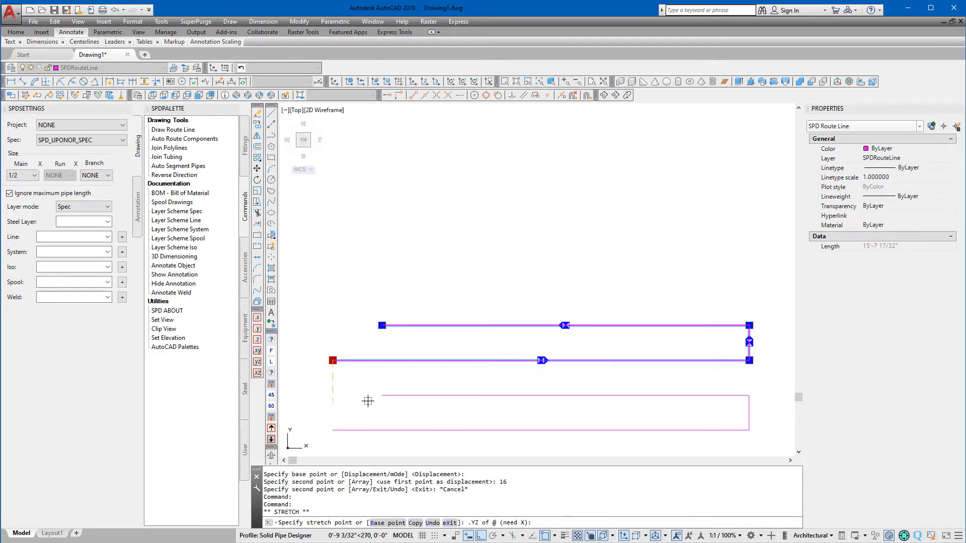
{"action": "key", "text": "Escape"}
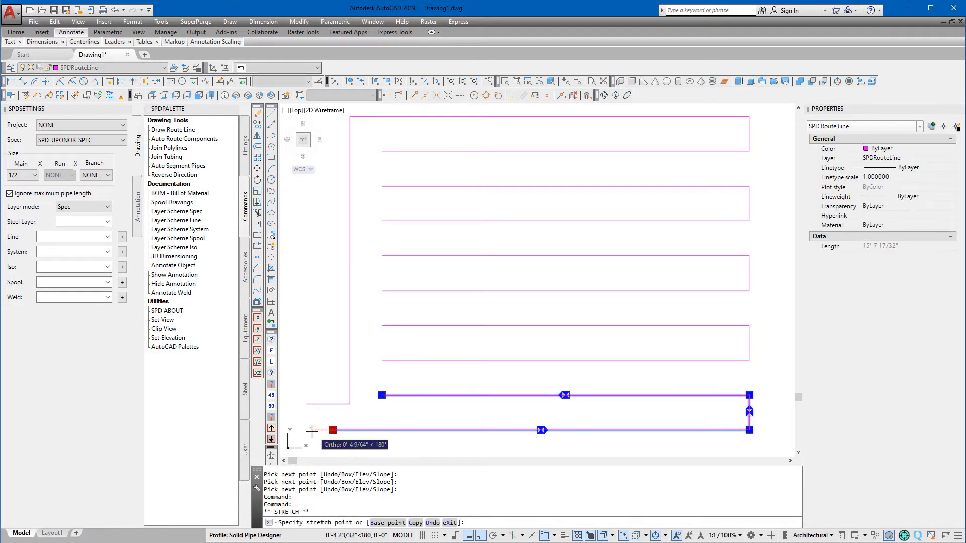
Step: Finish stacking loop copies upward and exit the active command
{"action": "key", "text": "Escape"}
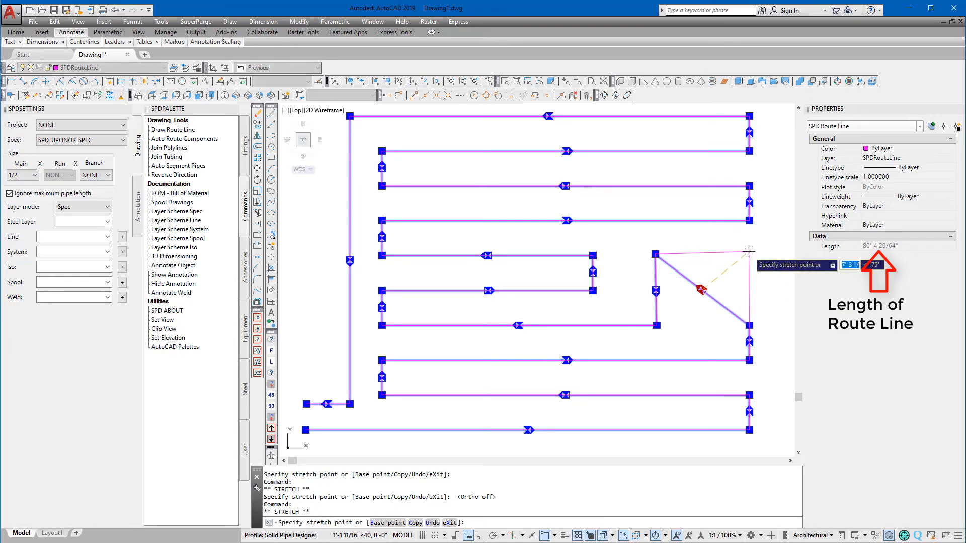
Step: Stretch the diagonal vertex to the corner point, making the route 81'-3 63/64" long
{"action": "left_click", "coordinate": [744, 268]}
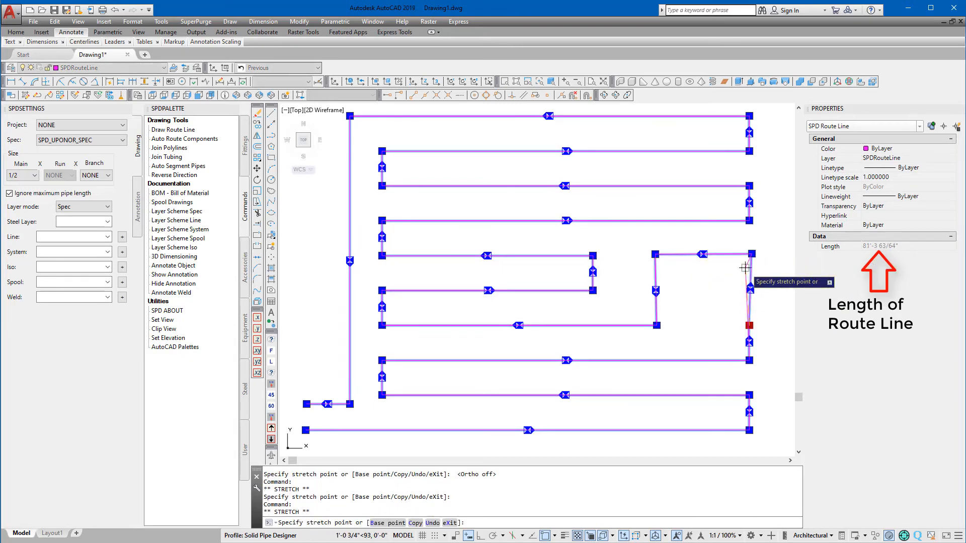